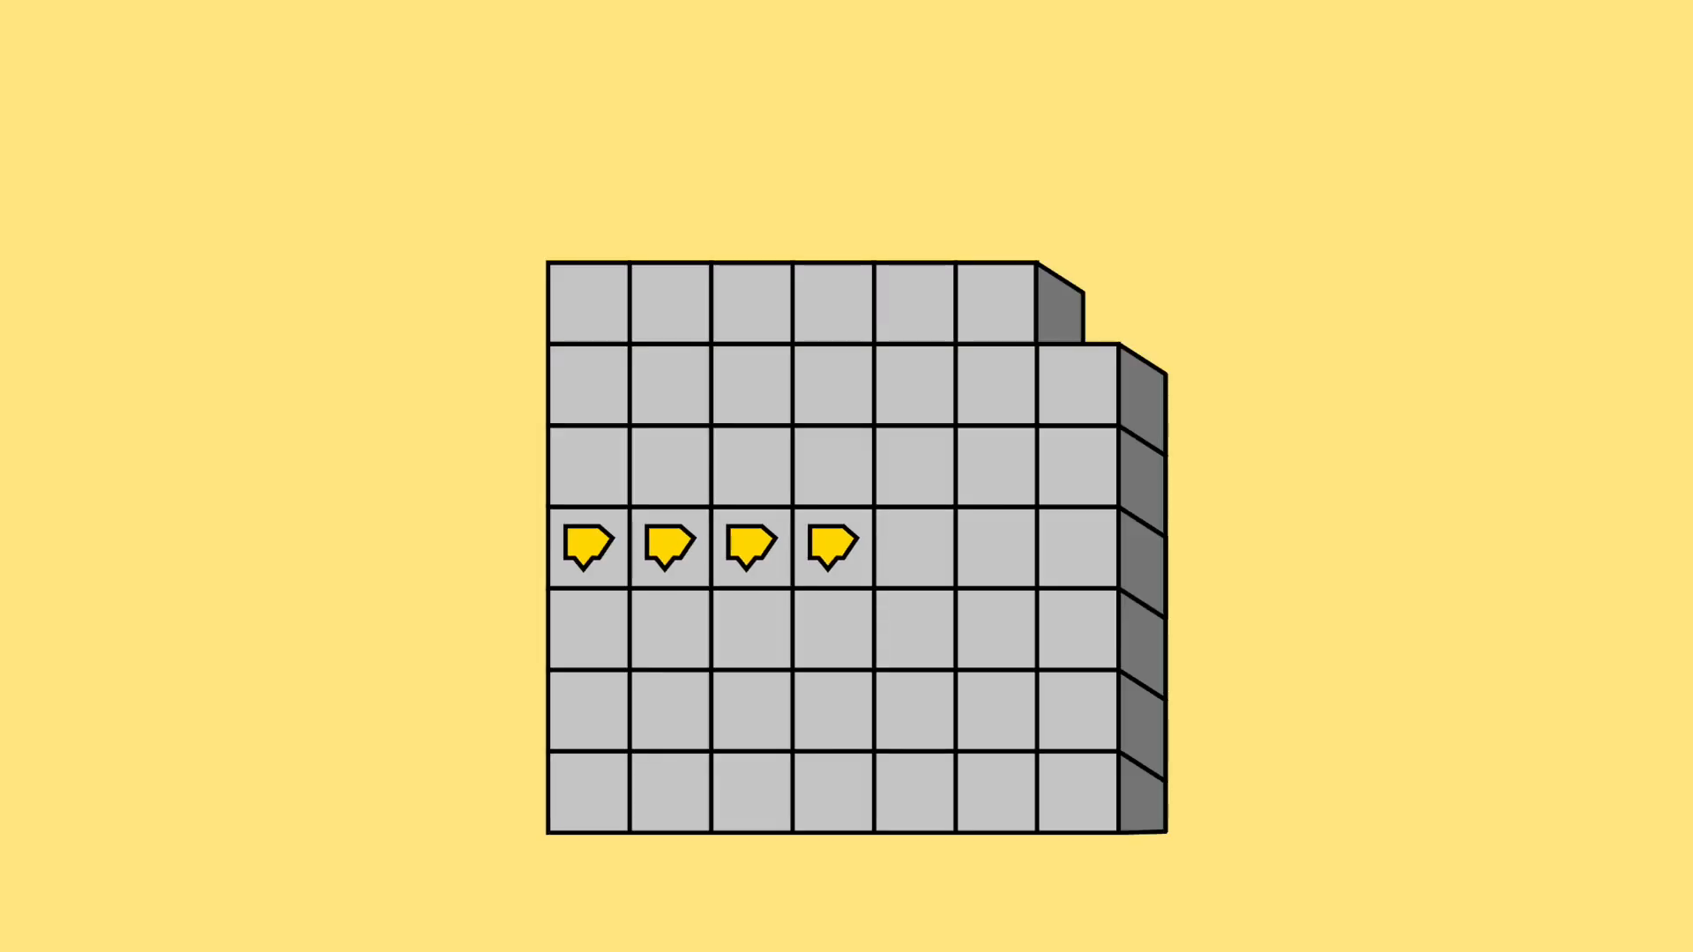
pyautogui.click(908, 544)
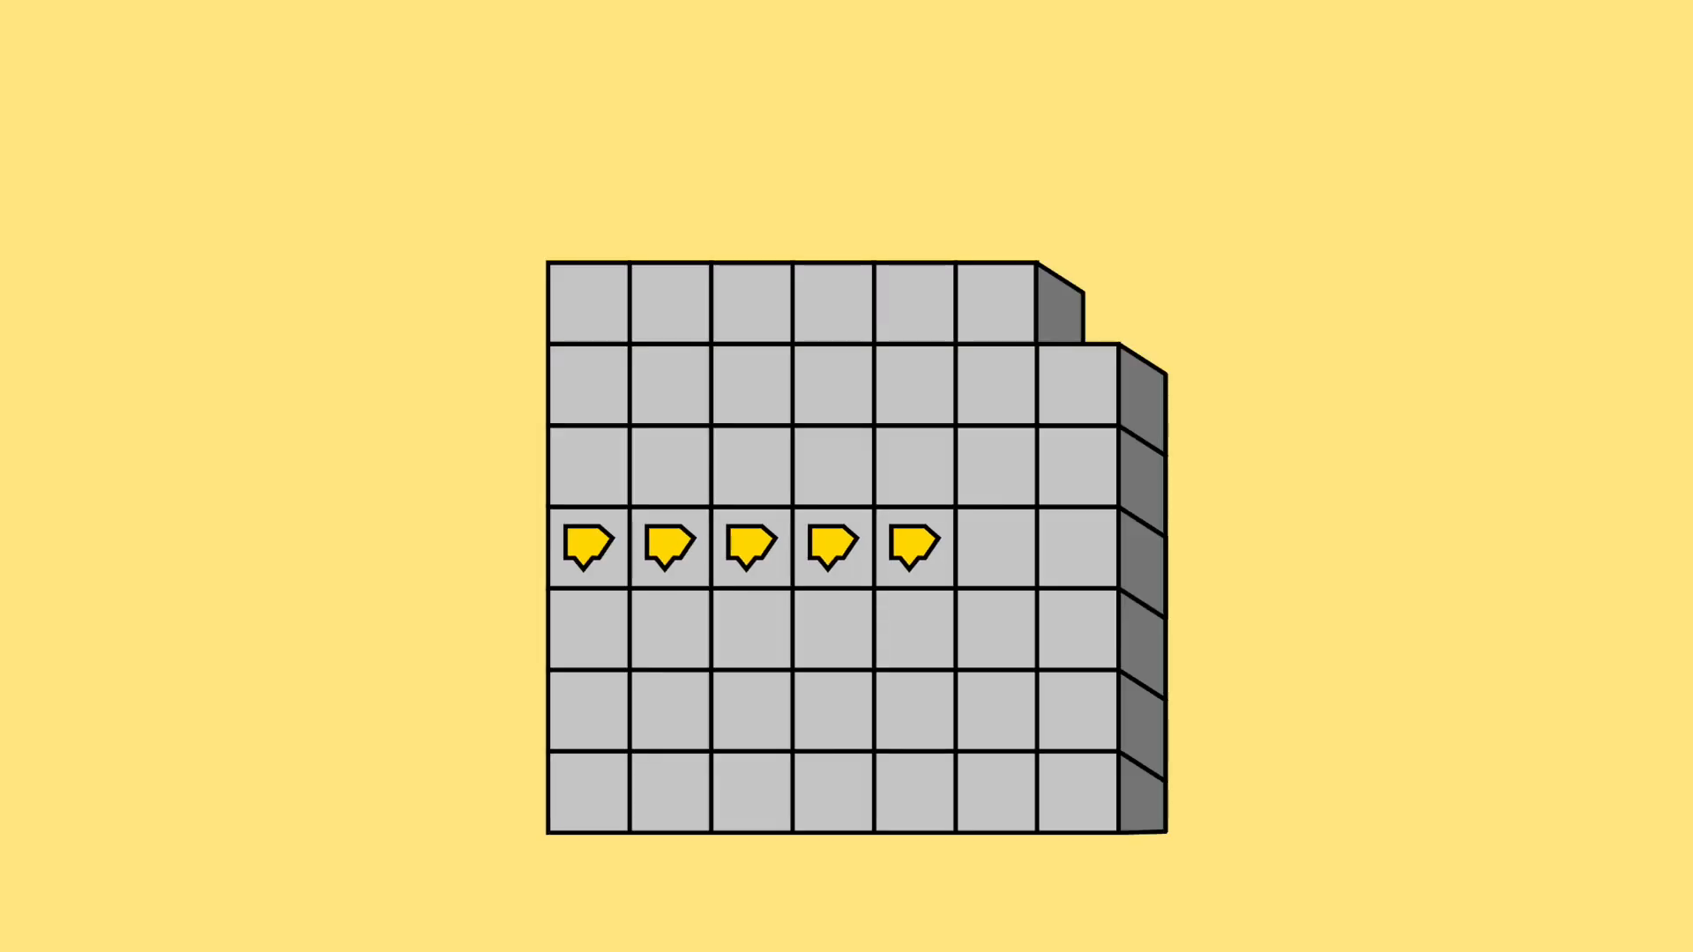